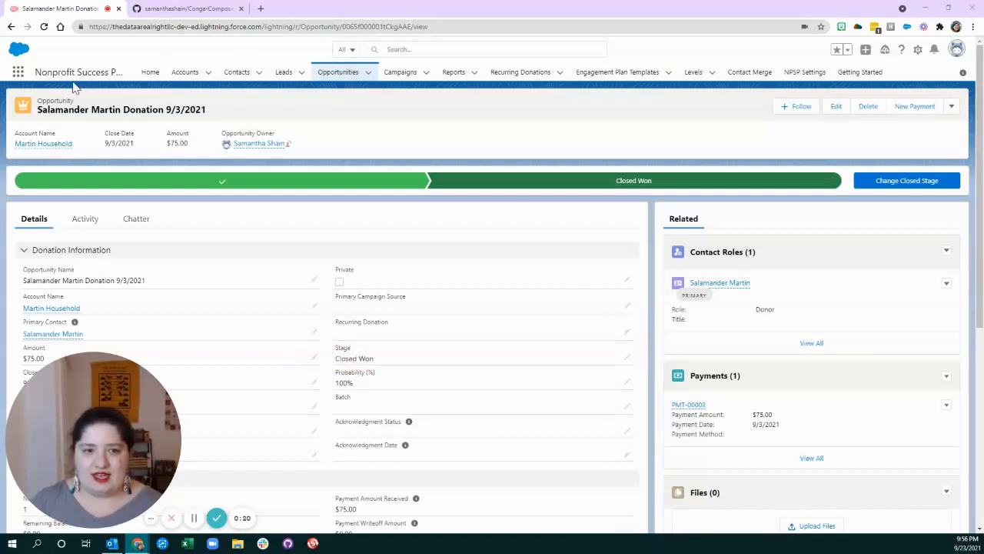
Launch the Individual Donation Acknowledgement Letter action from the opportunity's actions dropdown
{"action": "left_click", "coordinate": [950, 106]}
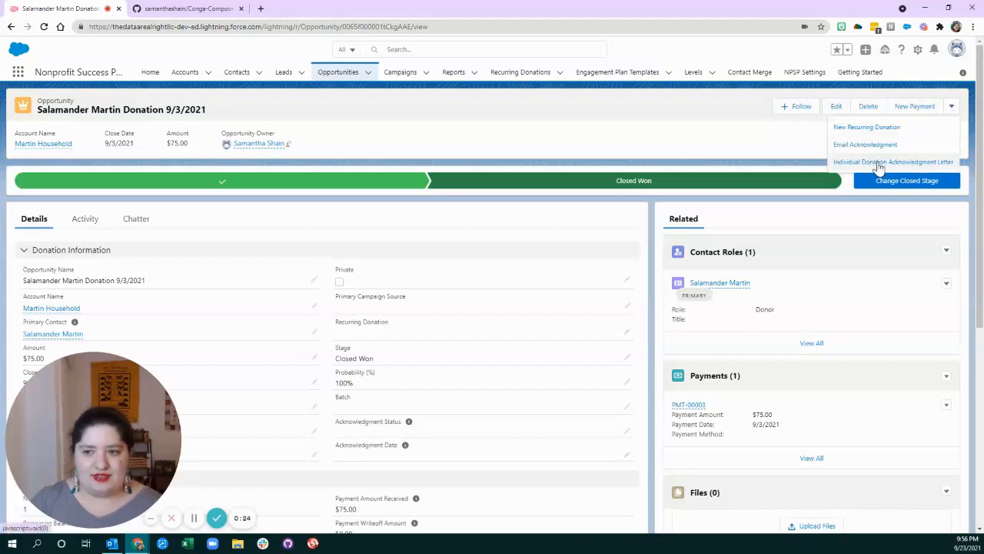
{"action": "left_click", "coordinate": [893, 161]}
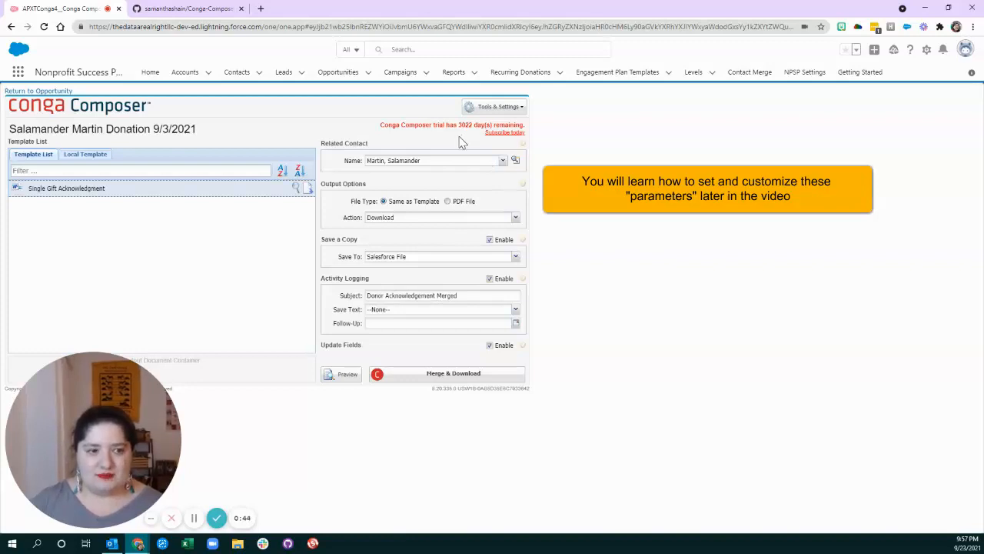
{"action": "mouse_move", "coordinate": [110, 194]}
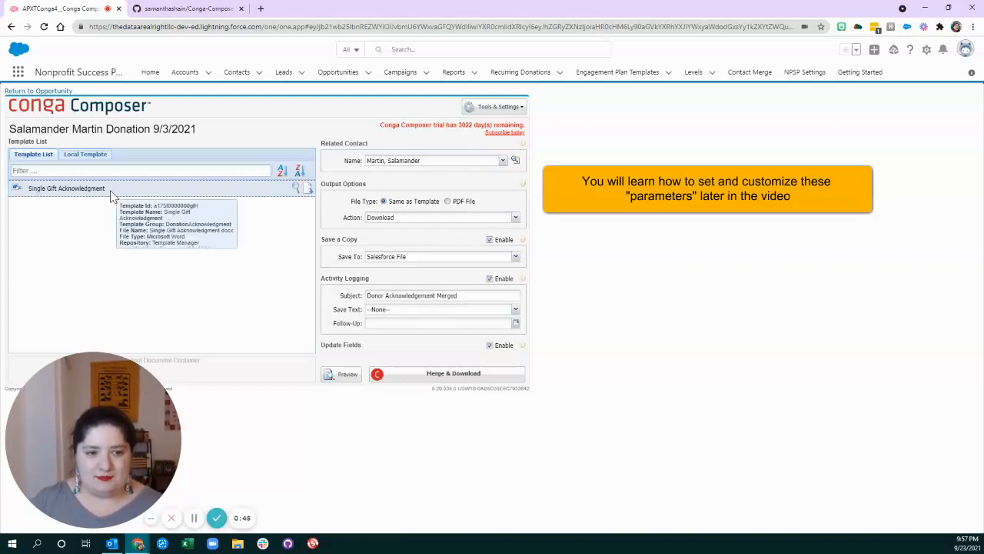
{"action": "mouse_move", "coordinate": [339, 160]}
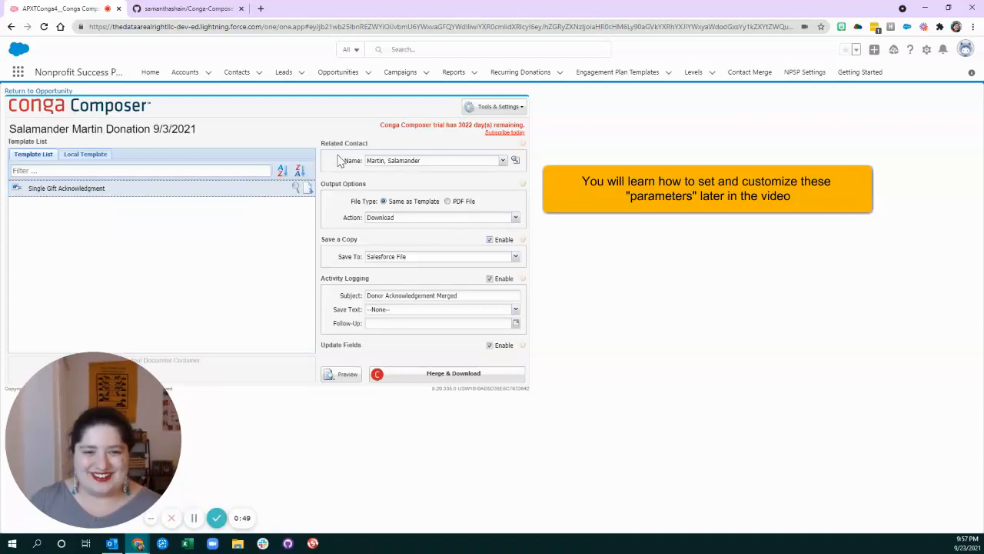
{"action": "mouse_move", "coordinate": [344, 222]}
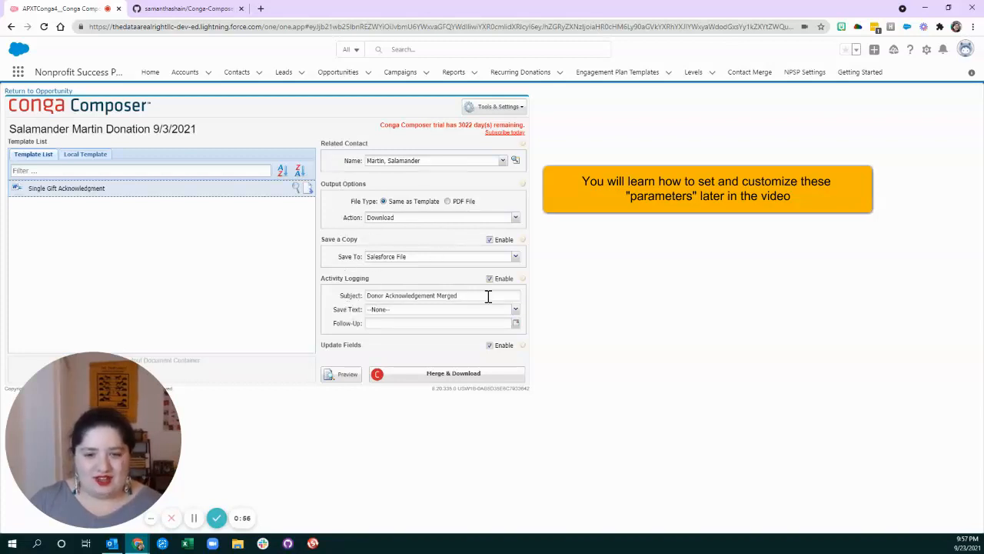
{"action": "mouse_move", "coordinate": [433, 347]}
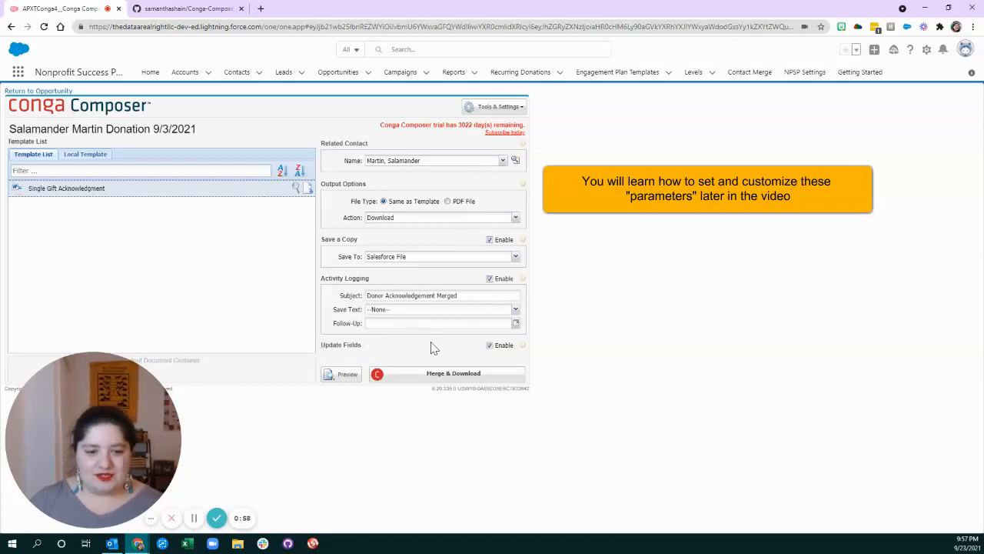
{"action": "mouse_move", "coordinate": [449, 373]}
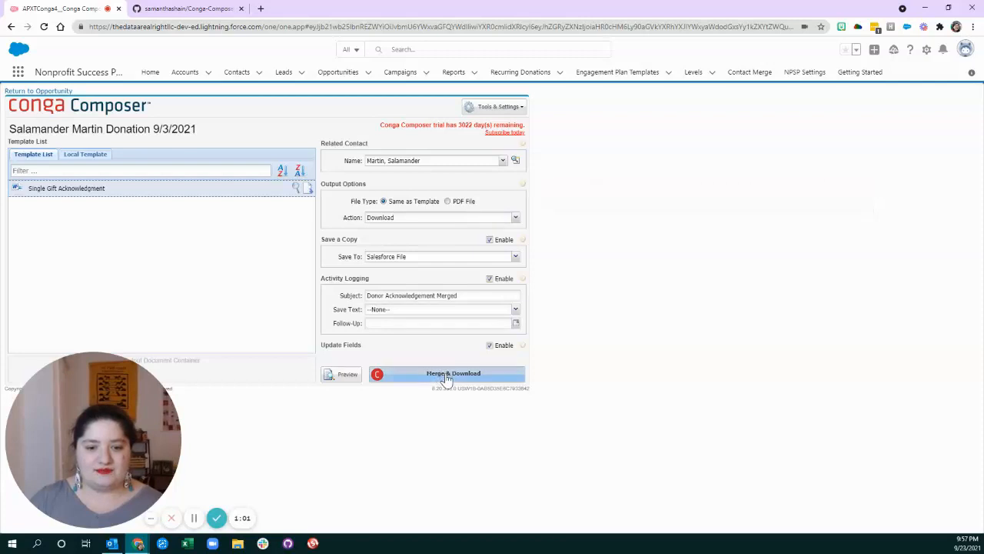
Merge the Single Gift Acknowledgment template and download the resulting Word letter
{"action": "left_click", "coordinate": [453, 374]}
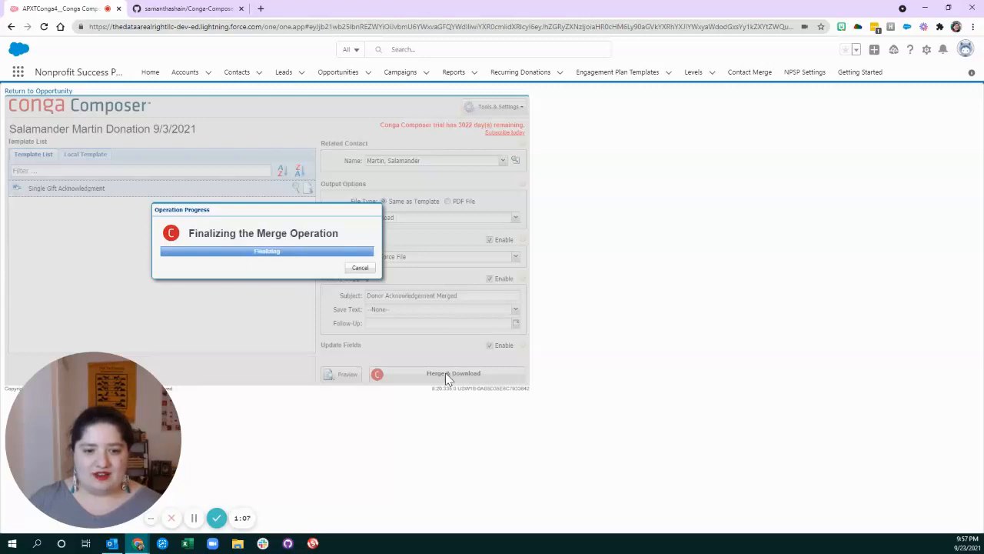
{"action": "mouse_move", "coordinate": [444, 383]}
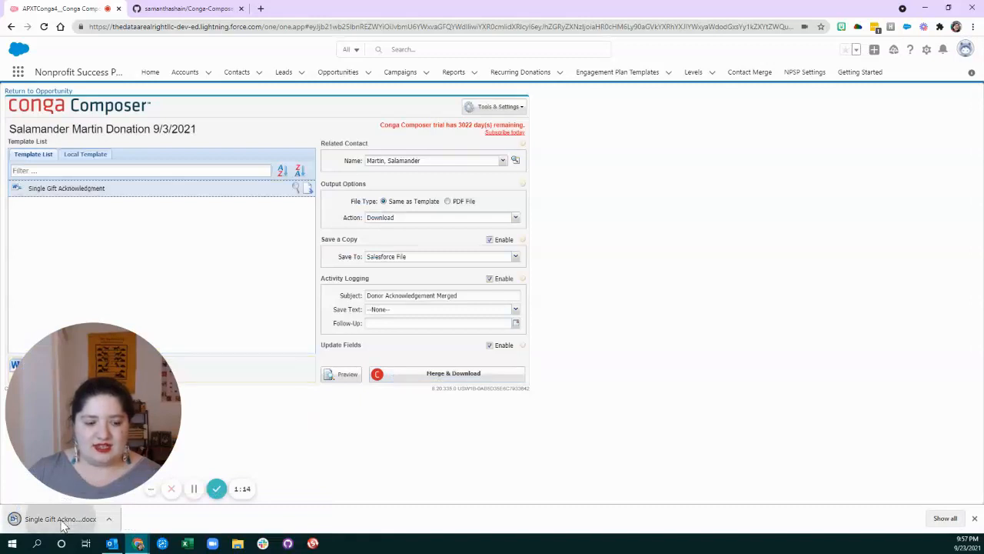
View the downloaded $75 thank-you letter in Word with editing enabled, selecting a word
{"action": "left_click", "coordinate": [60, 518]}
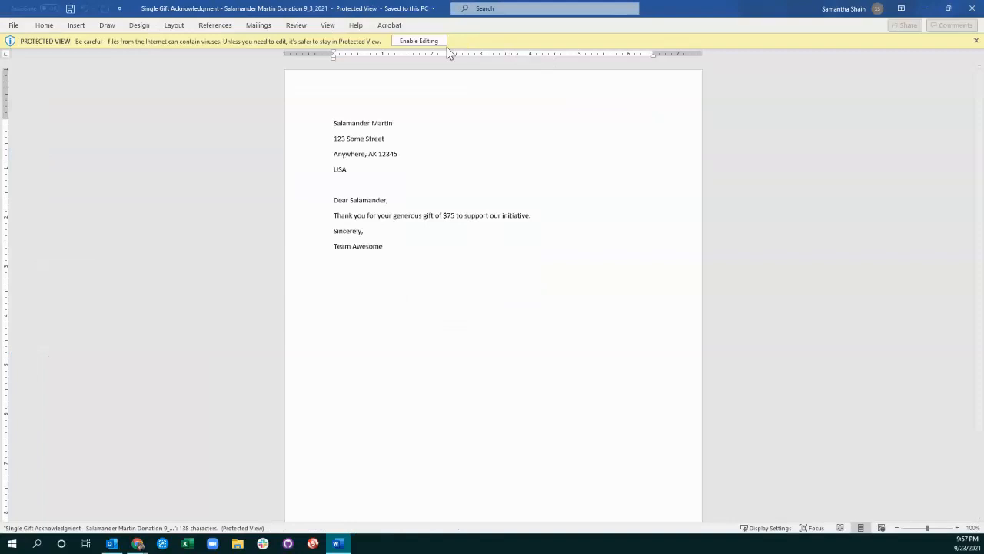
{"action": "left_click", "coordinate": [418, 40]}
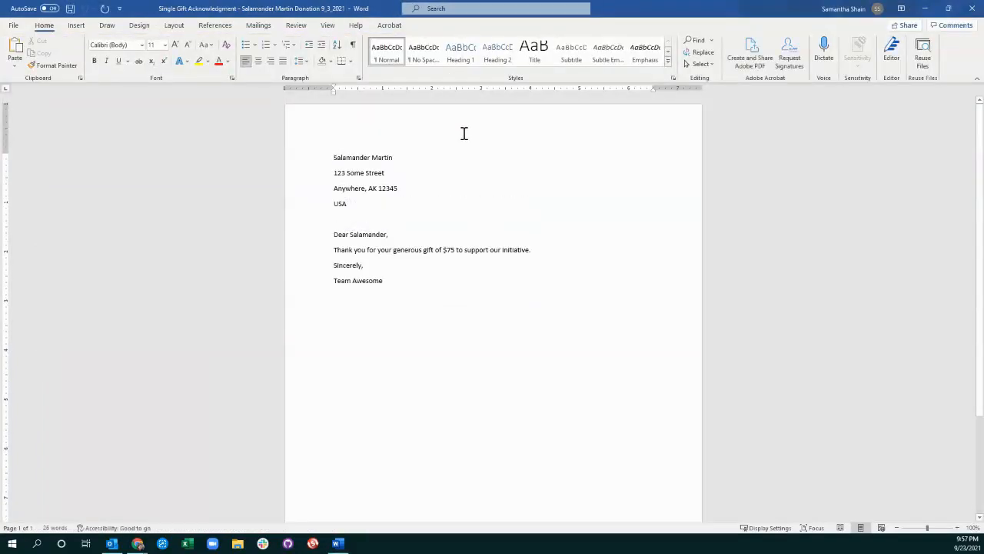
{"action": "mouse_move", "coordinate": [370, 212]}
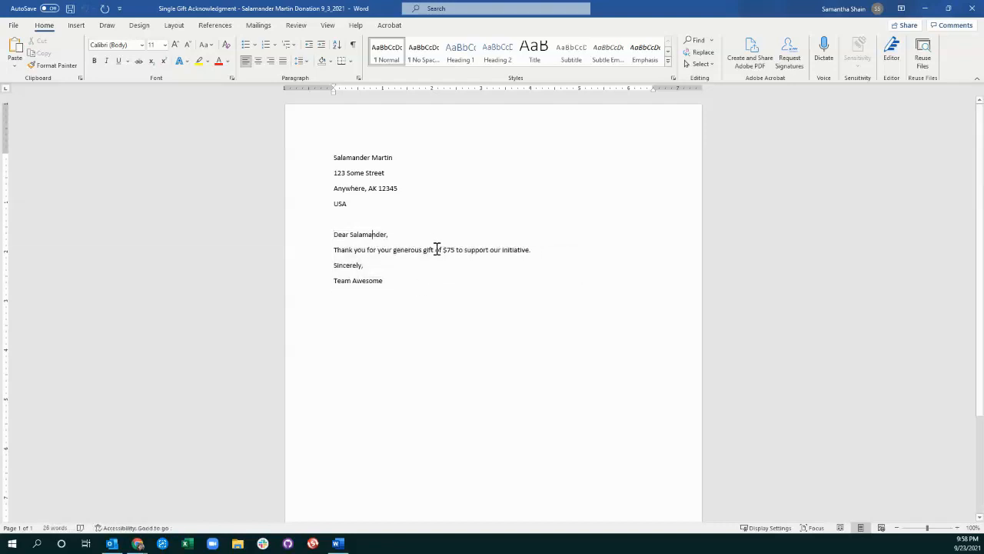
{"action": "double_click", "coordinate": [449, 249]}
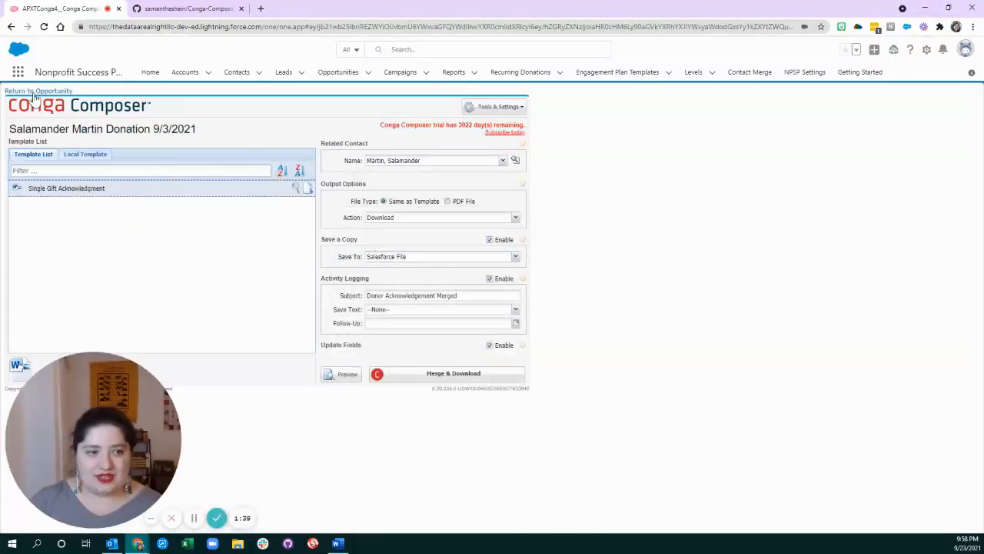
Return to the opportunity and review its Acknowledged status, 9/24/2021 date and attached letter file
{"action": "left_click", "coordinate": [37, 91]}
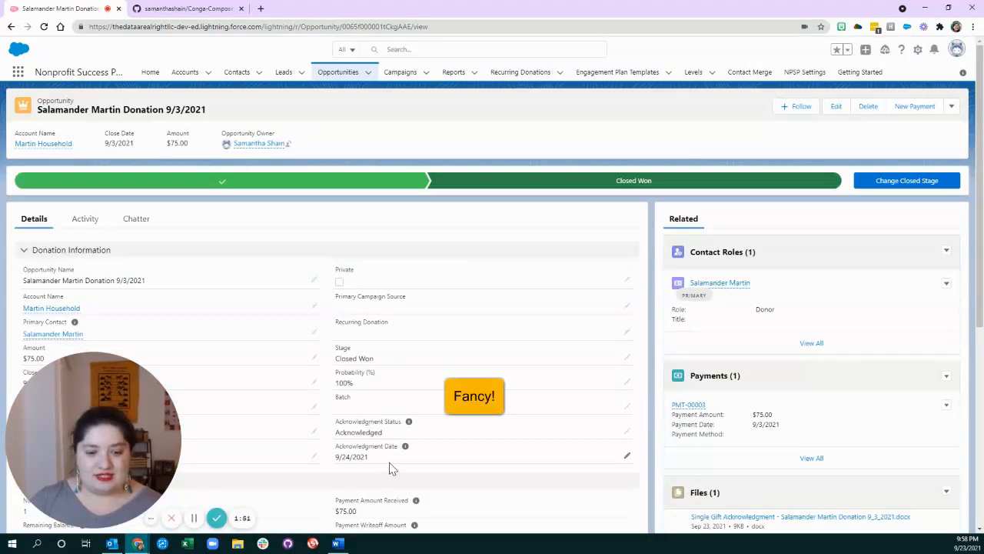
{"action": "scroll", "scroll_direction": "down", "scroll_amount": 3}
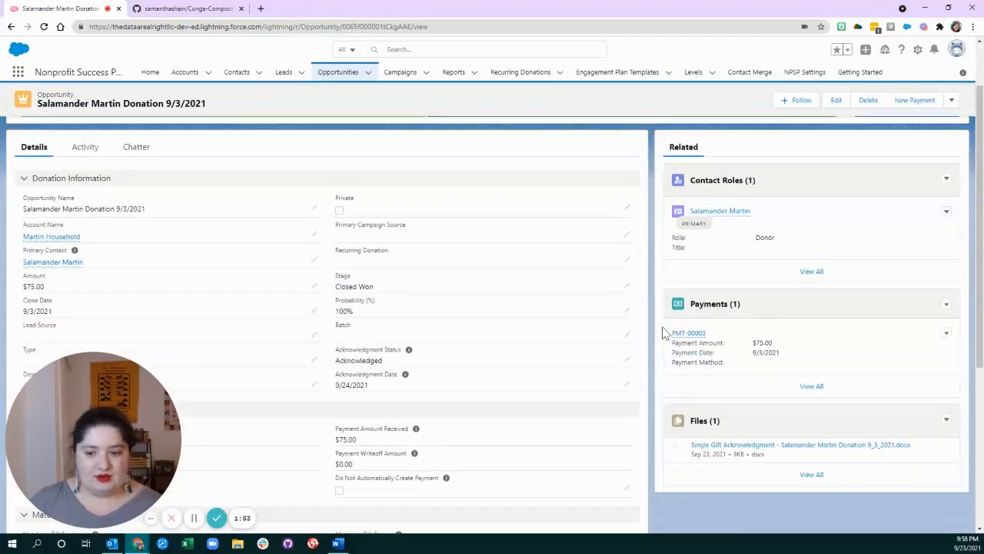
{"action": "scroll", "scroll_direction": "down", "scroll_amount": 3}
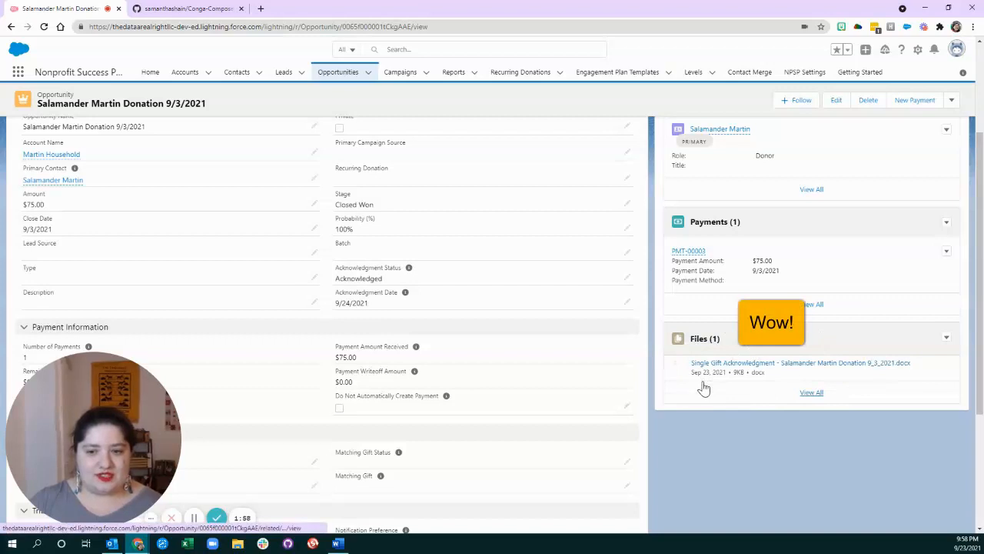
{"action": "scroll", "scroll_direction": "up", "scroll_amount": 3}
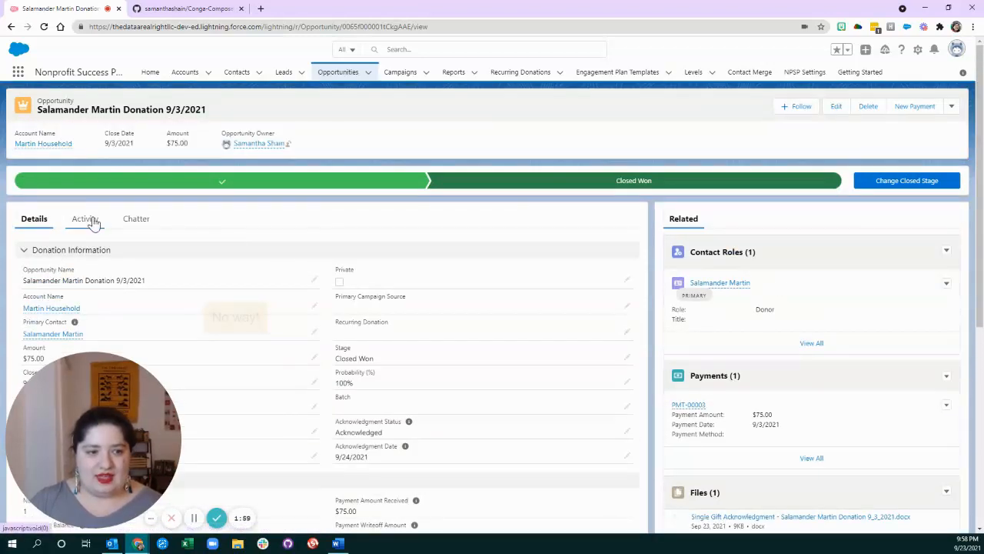
Show the Activity history listing the Donor Acknowledgement Merged task
{"action": "left_click", "coordinate": [85, 218]}
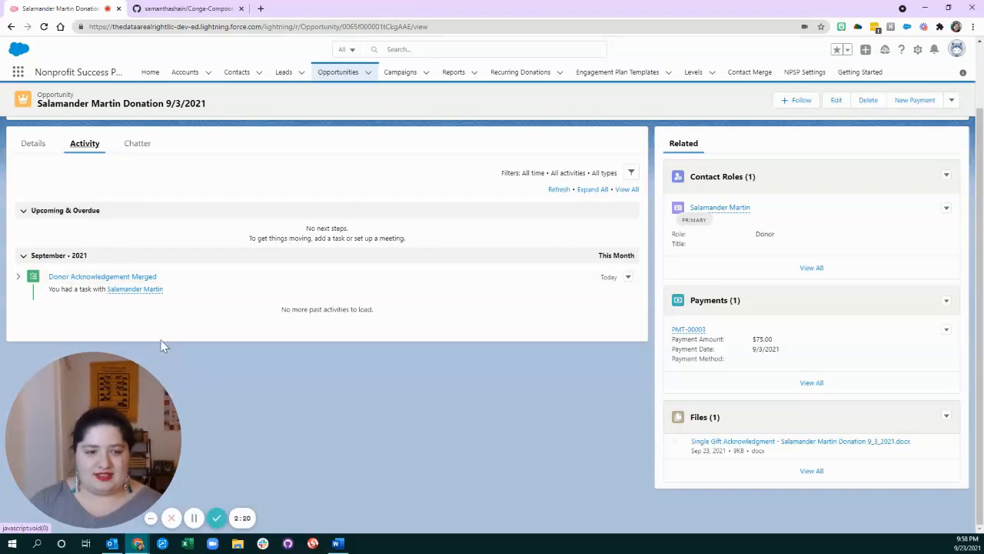
{"action": "mouse_move", "coordinate": [180, 335]}
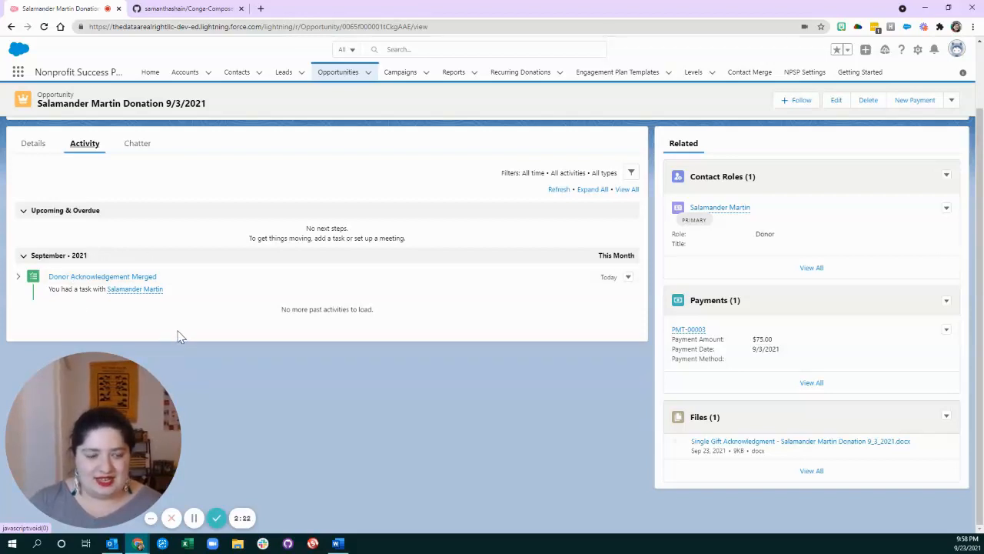
{"action": "mouse_move", "coordinate": [268, 332]}
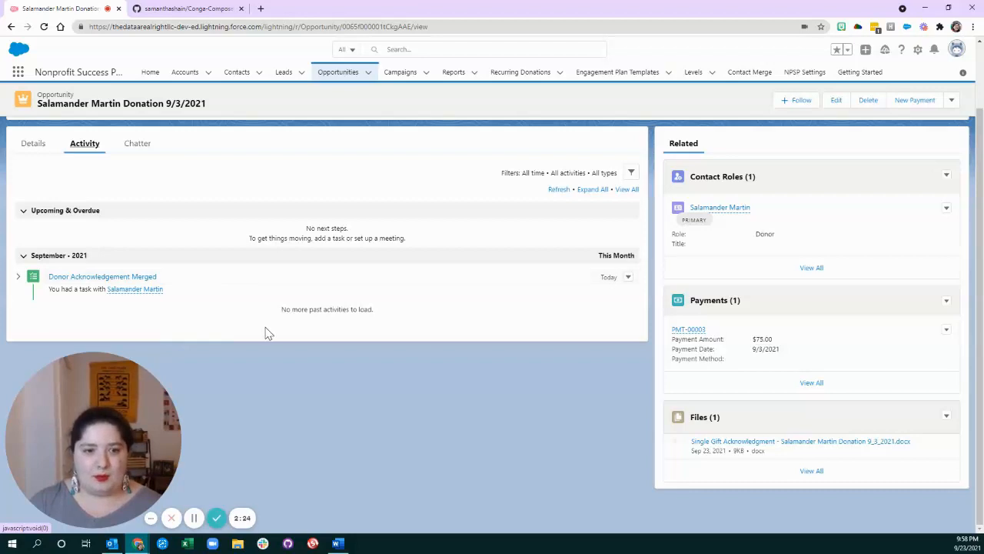
Show the Details fields again, peeking at the actions dropdown and dismissing it
{"action": "left_click", "coordinate": [33, 219]}
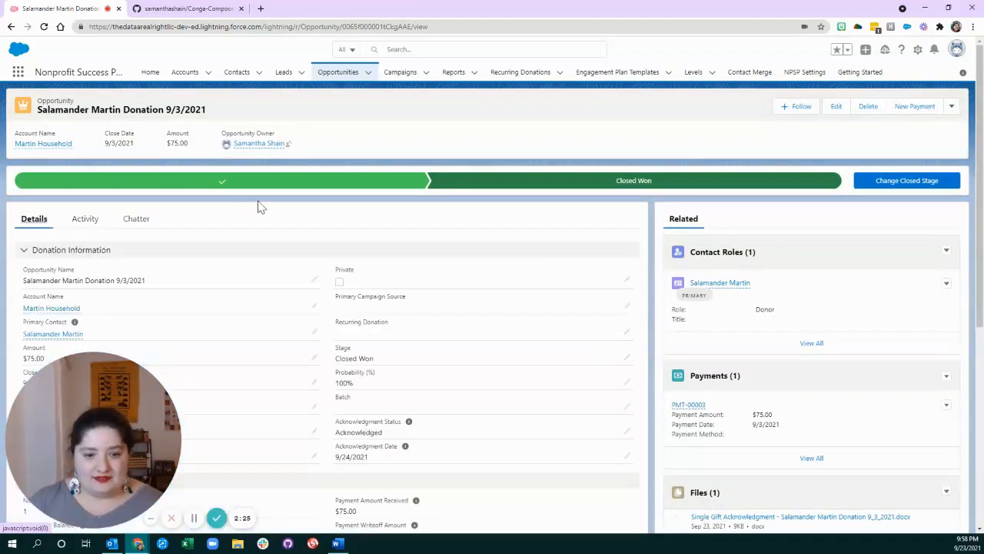
{"action": "mouse_move", "coordinate": [415, 268]}
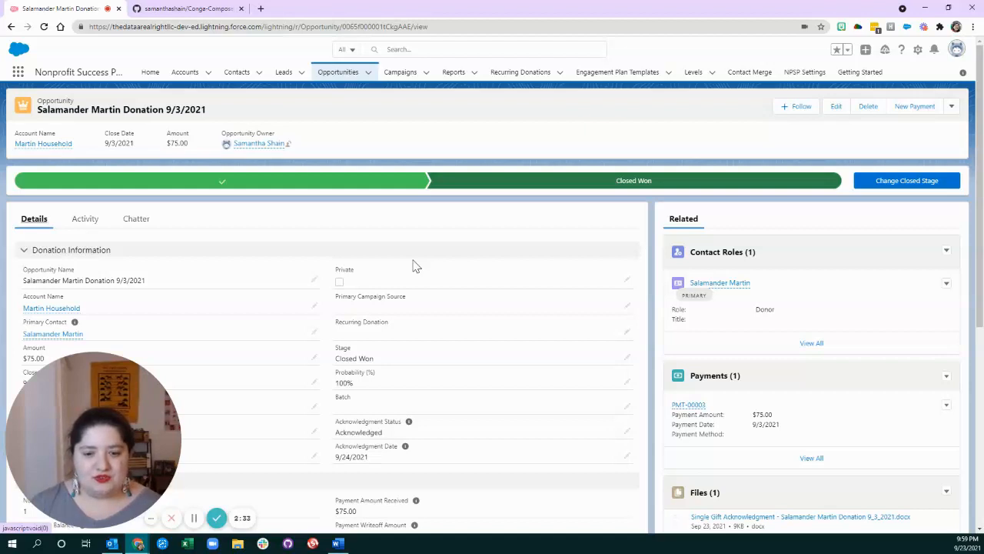
{"action": "left_click", "coordinate": [951, 106]}
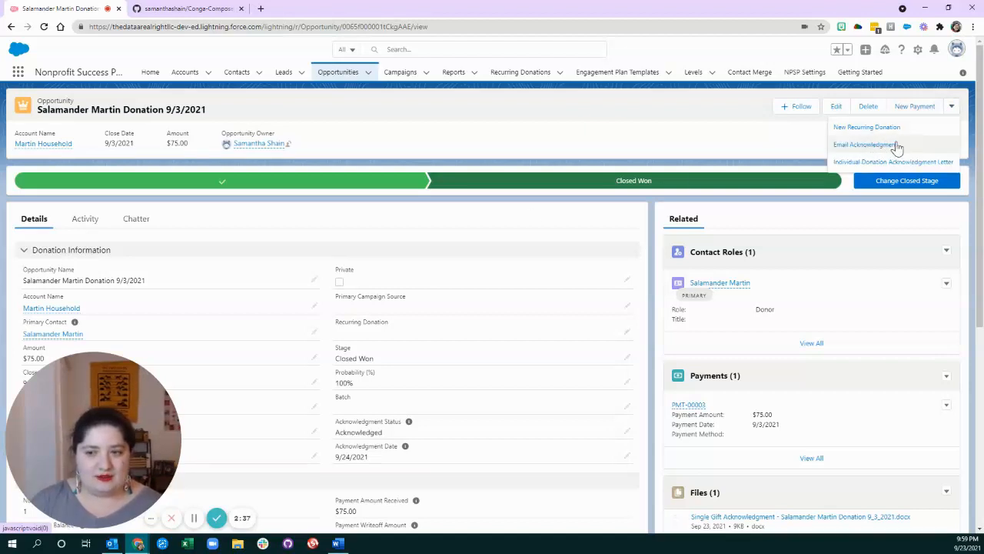
{"action": "mouse_move", "coordinate": [686, 137]}
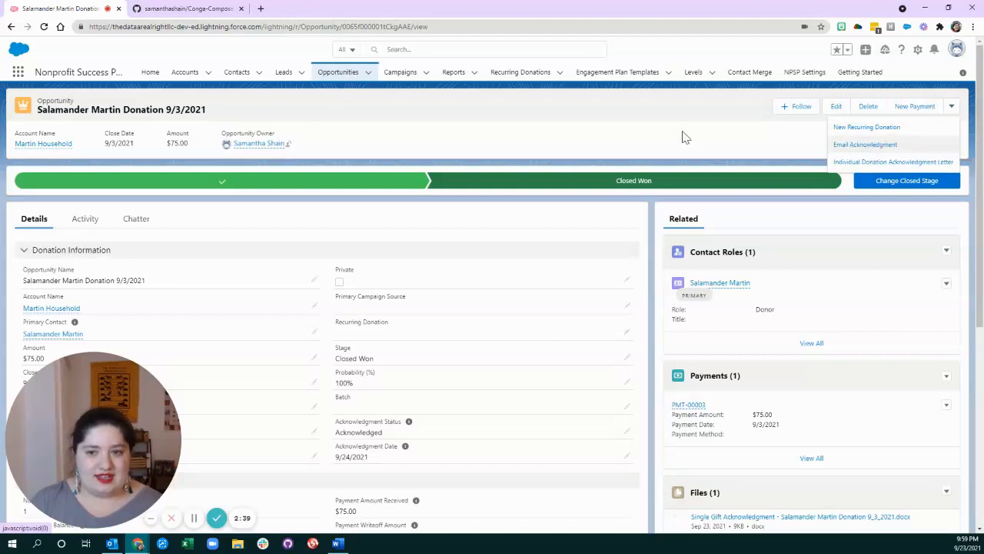
{"action": "left_click", "coordinate": [686, 126]}
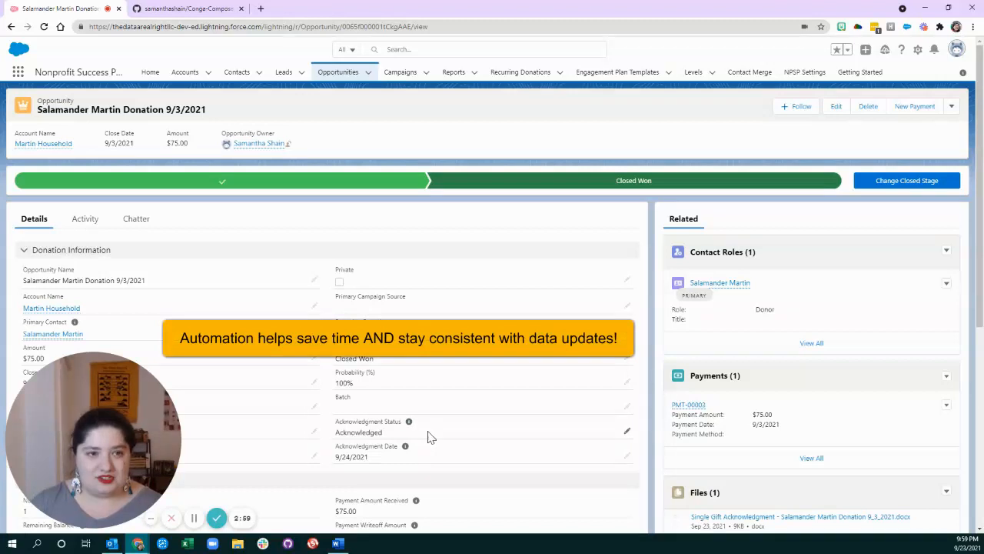
{"action": "mouse_move", "coordinate": [529, 98]}
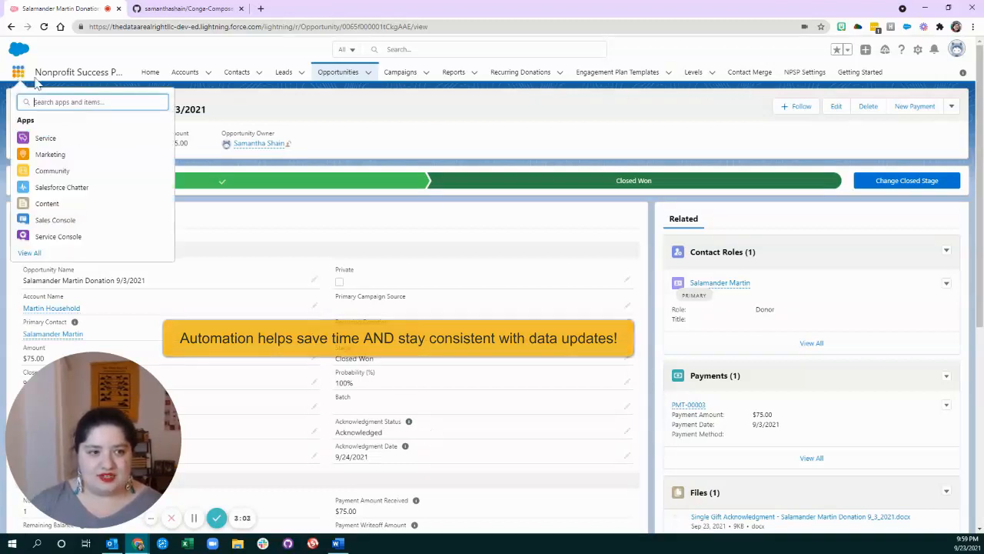
Via the app launcher ('conga'), reach the Individual Donation Acknowledgment Letter Conga Solution record
{"action": "type", "text": "conga"}
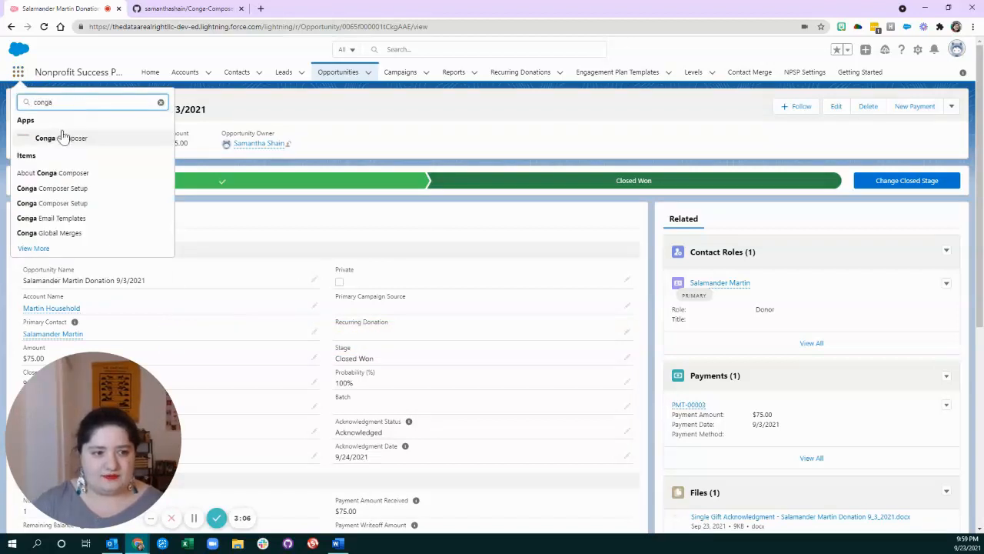
{"action": "left_click", "coordinate": [61, 138]}
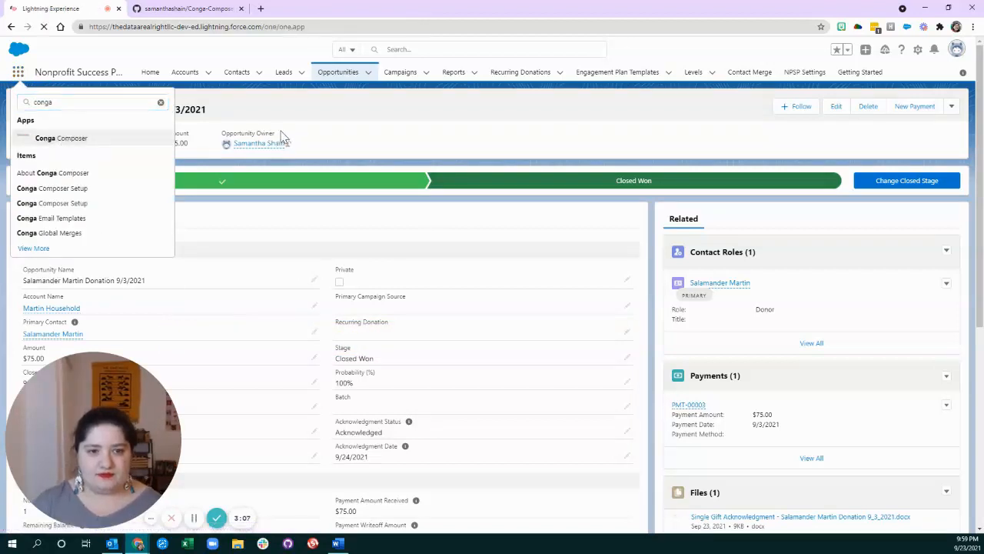
{"action": "left_click", "coordinate": [61, 138]}
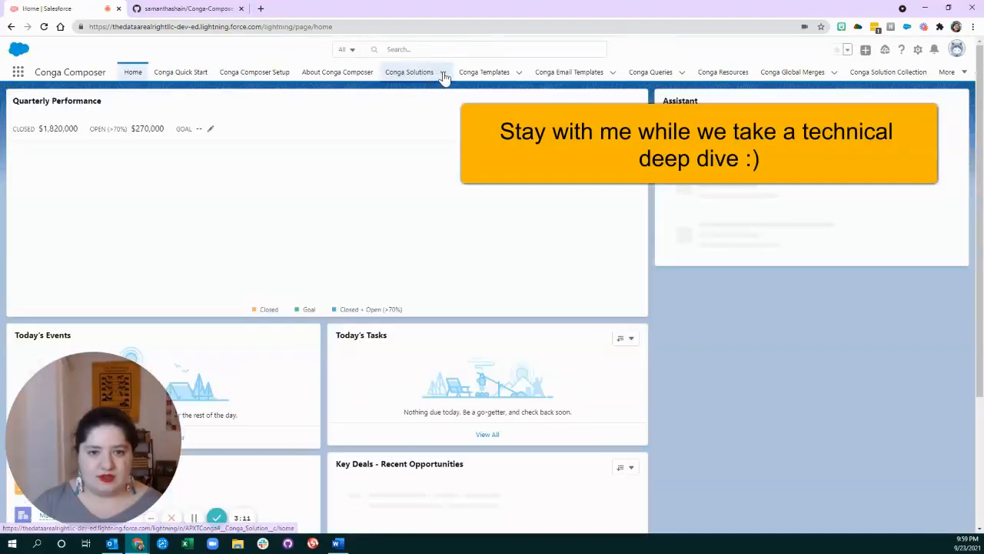
{"action": "left_click", "coordinate": [443, 72]}
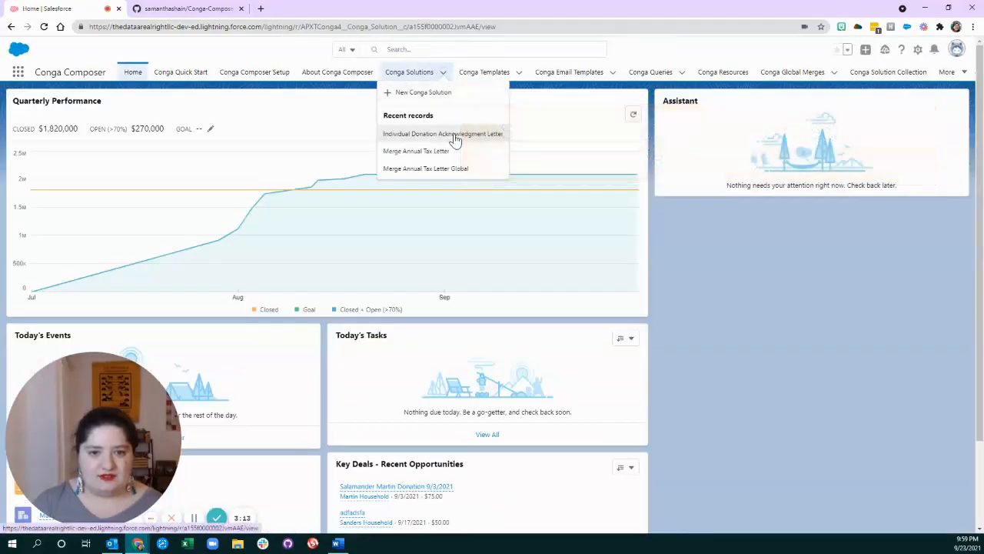
{"action": "left_click", "coordinate": [443, 134]}
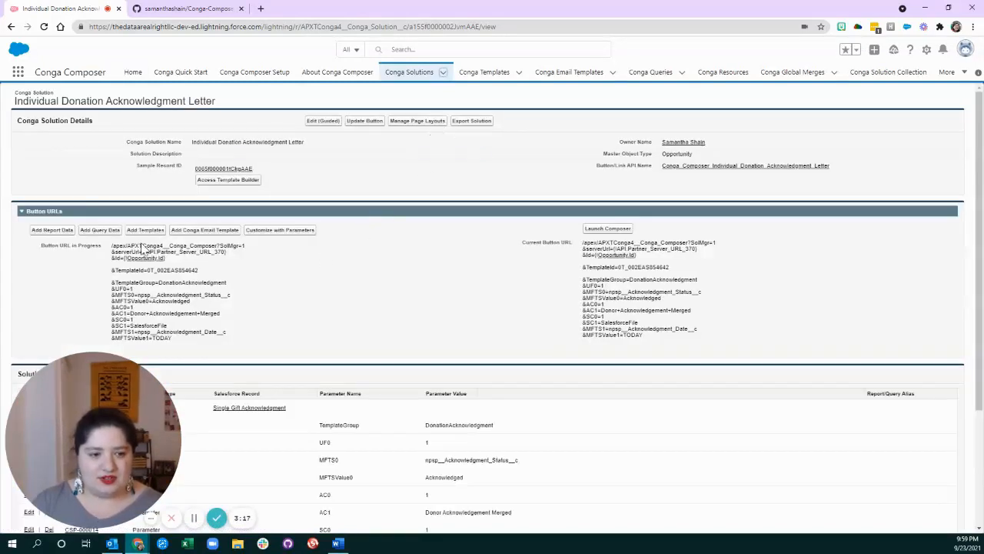
{"action": "mouse_move", "coordinate": [239, 357]}
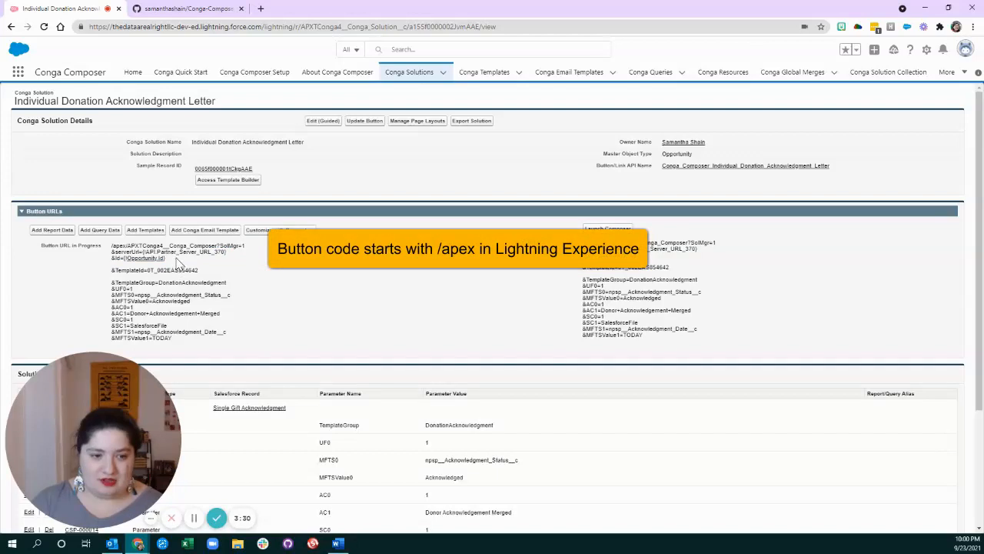
{"action": "double_click", "coordinate": [139, 259]}
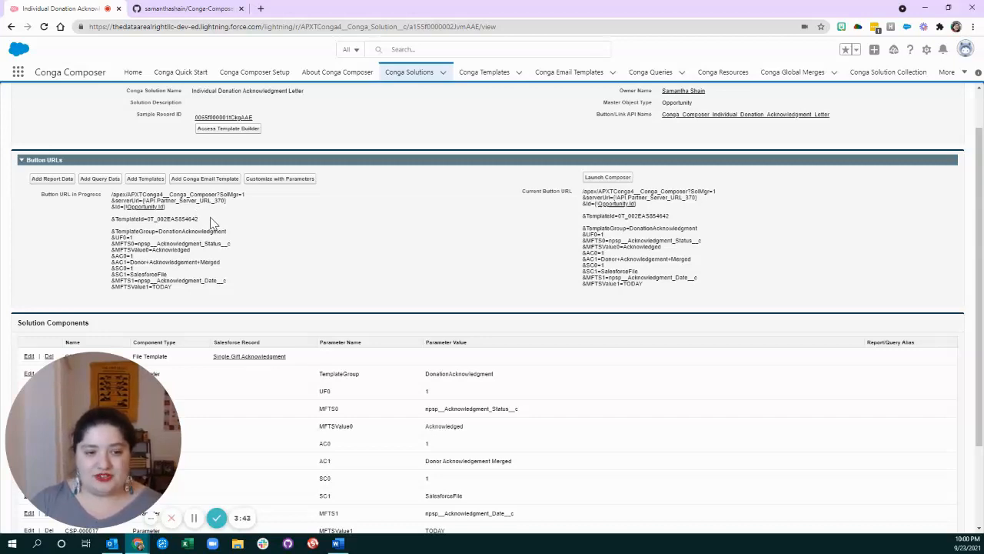
{"action": "mouse_move", "coordinate": [189, 296]}
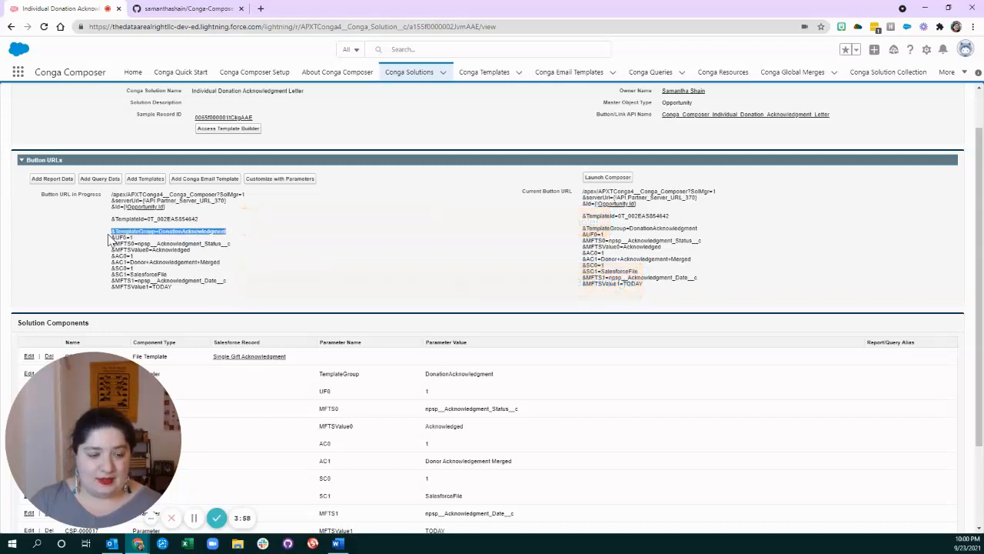
{"action": "mouse_move", "coordinate": [265, 269]}
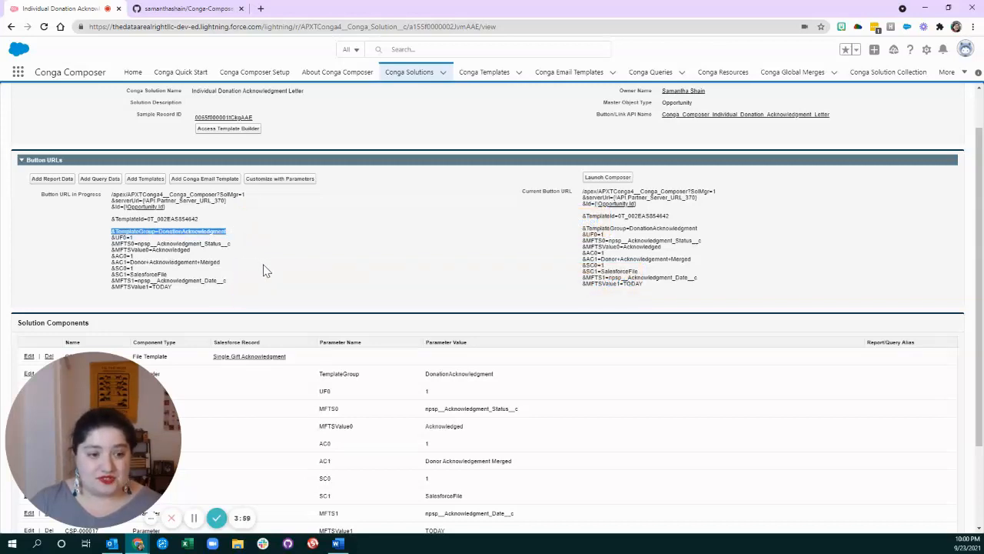
{"action": "mouse_move", "coordinate": [300, 267]}
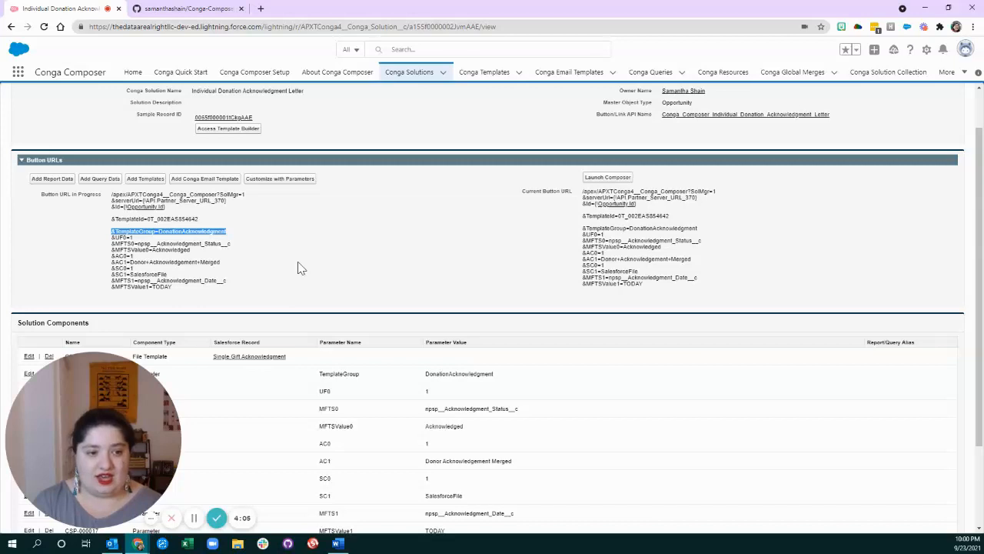
{"action": "mouse_move", "coordinate": [237, 243]}
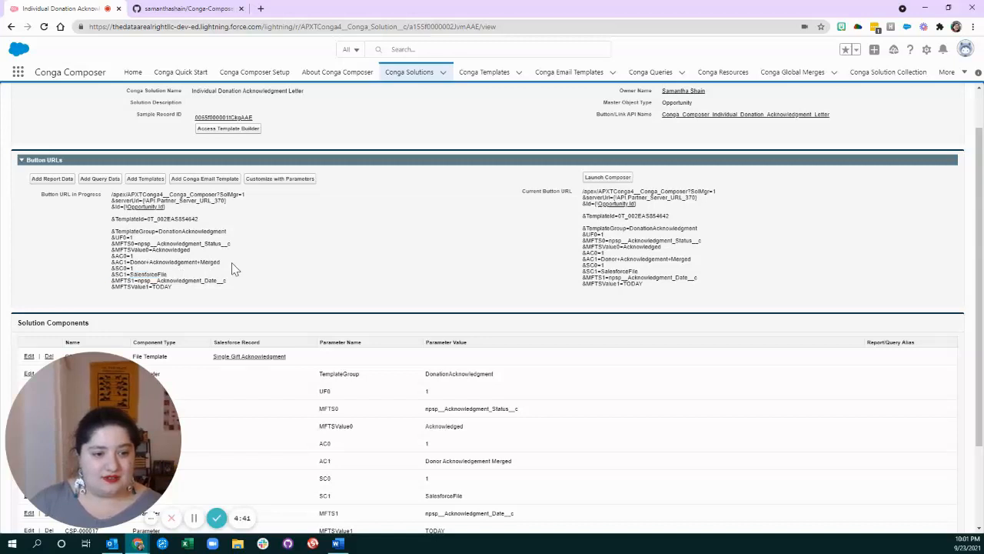
{"action": "double_click", "coordinate": [182, 261]}
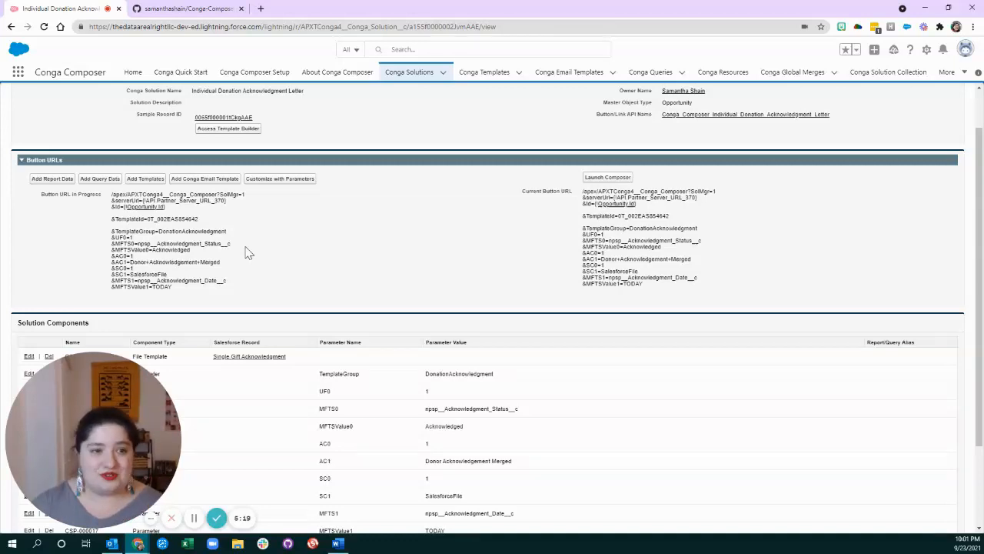
{"action": "mouse_move", "coordinate": [187, 9]}
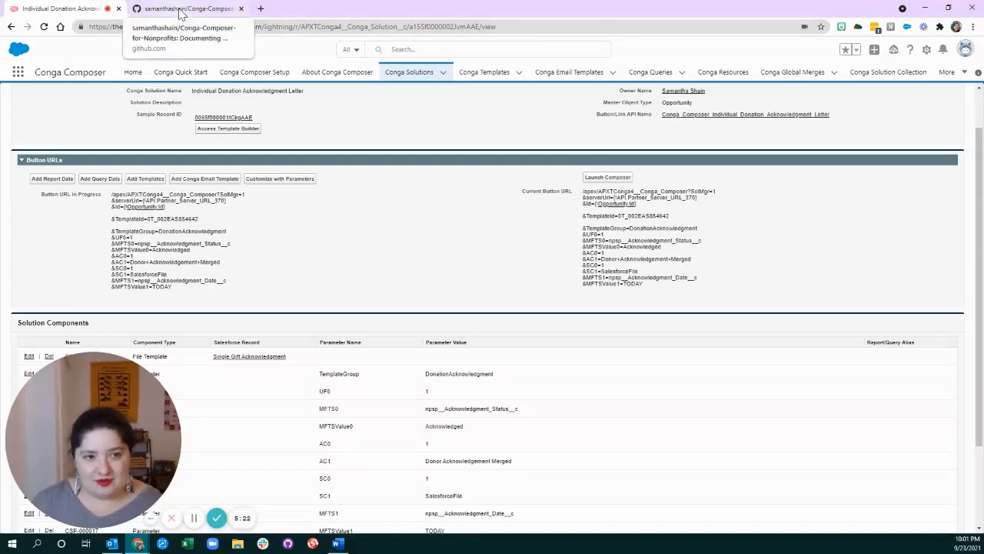
Switch to the Conga-Composer-for-Nonprofits repo and enter the Single Donation Acknowledgment folder
{"action": "left_click", "coordinate": [187, 10]}
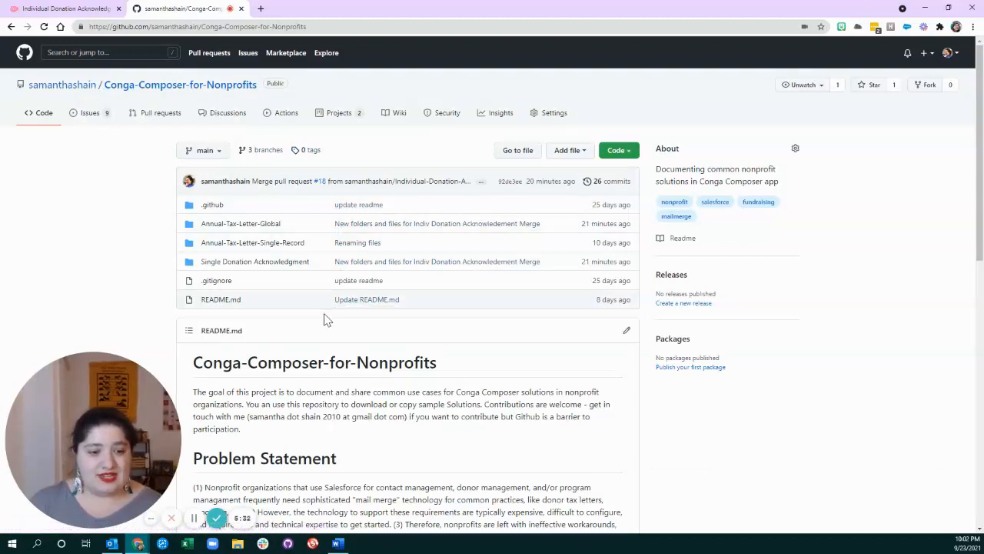
{"action": "mouse_move", "coordinate": [254, 331]}
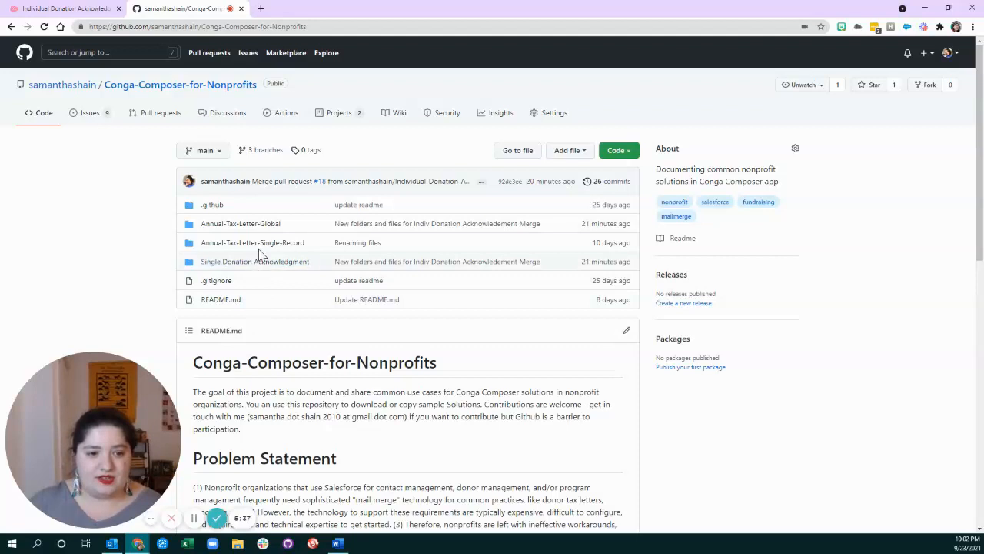
{"action": "left_click", "coordinate": [255, 262]}
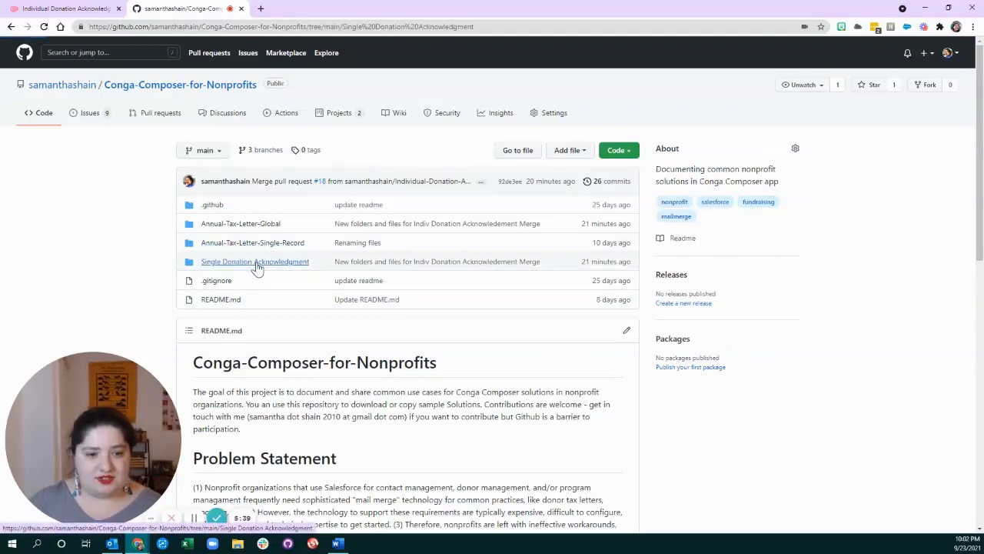
Read 1. Overview.md and return to the folder
{"action": "left_click", "coordinate": [255, 261]}
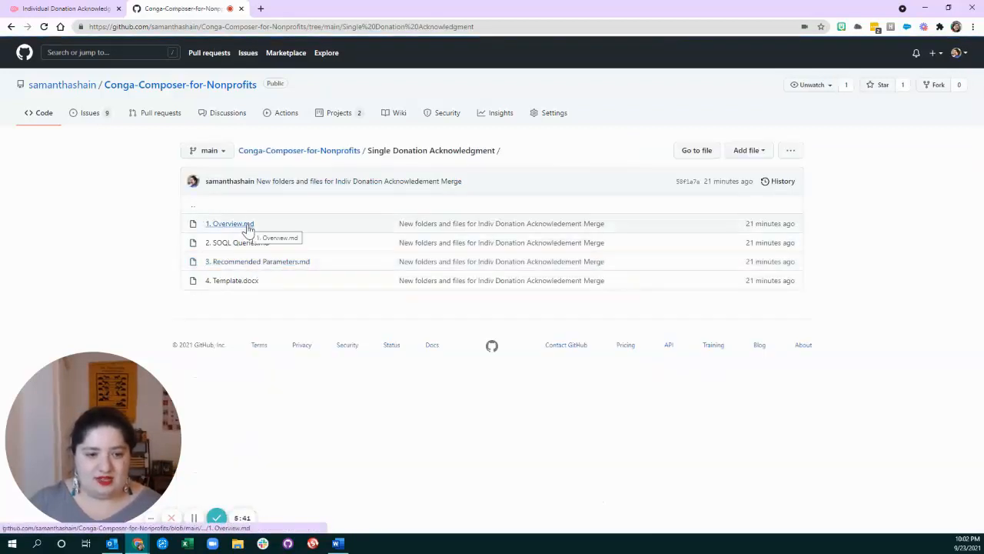
{"action": "left_click", "coordinate": [230, 223]}
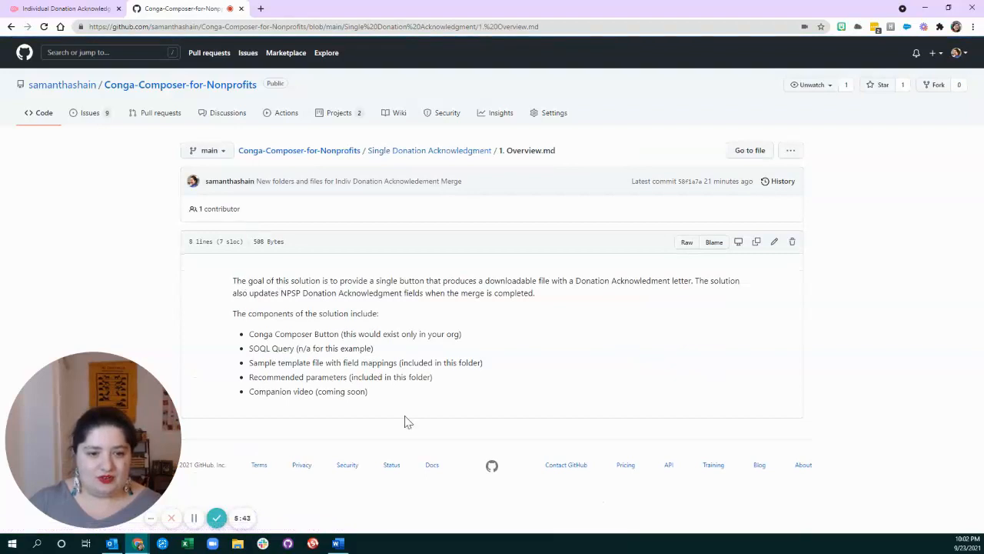
{"action": "mouse_move", "coordinate": [467, 420]}
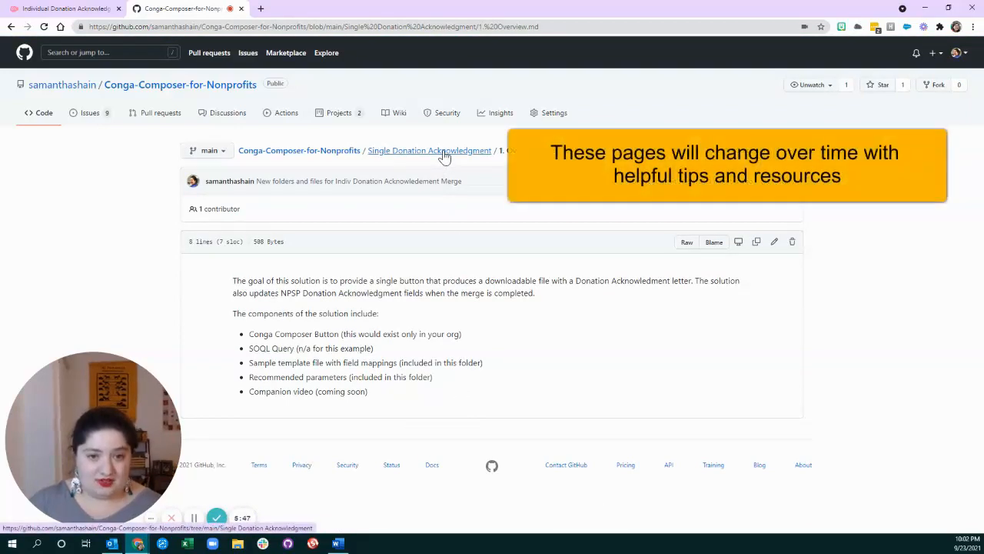
{"action": "left_click", "coordinate": [431, 151]}
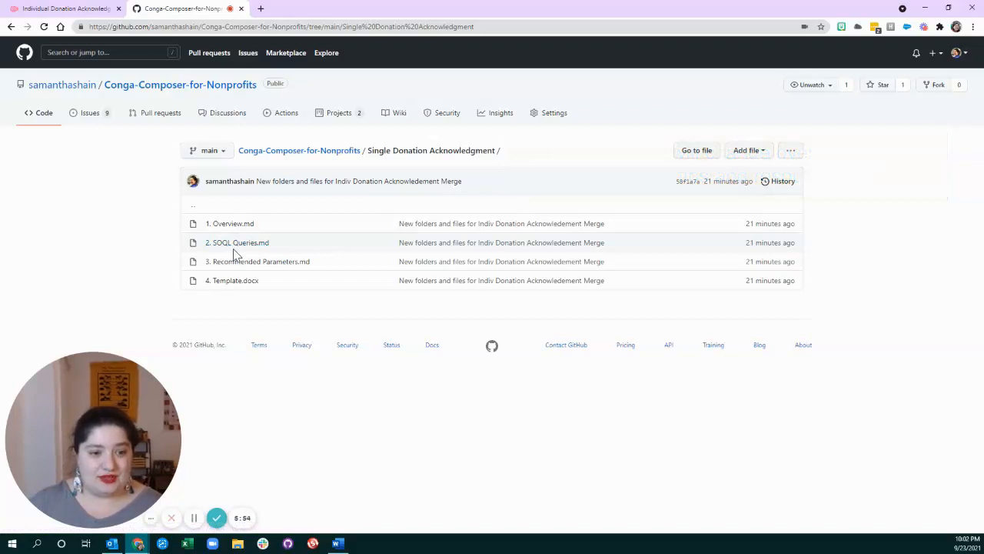
Read 2. SOQL Queries.md and 3. Recommended Parameters.md, returning to the folder after each
{"action": "left_click", "coordinate": [237, 243]}
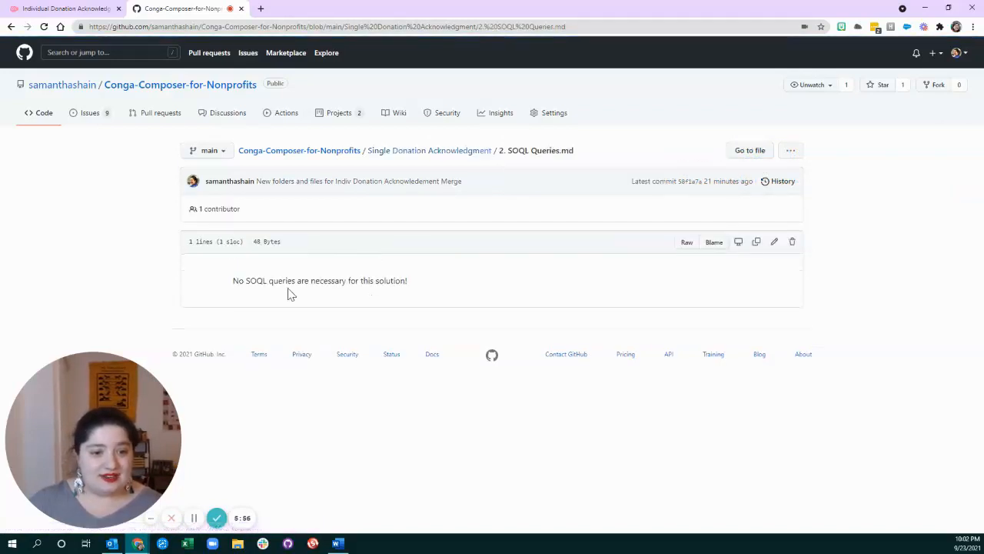
{"action": "mouse_move", "coordinate": [443, 292]}
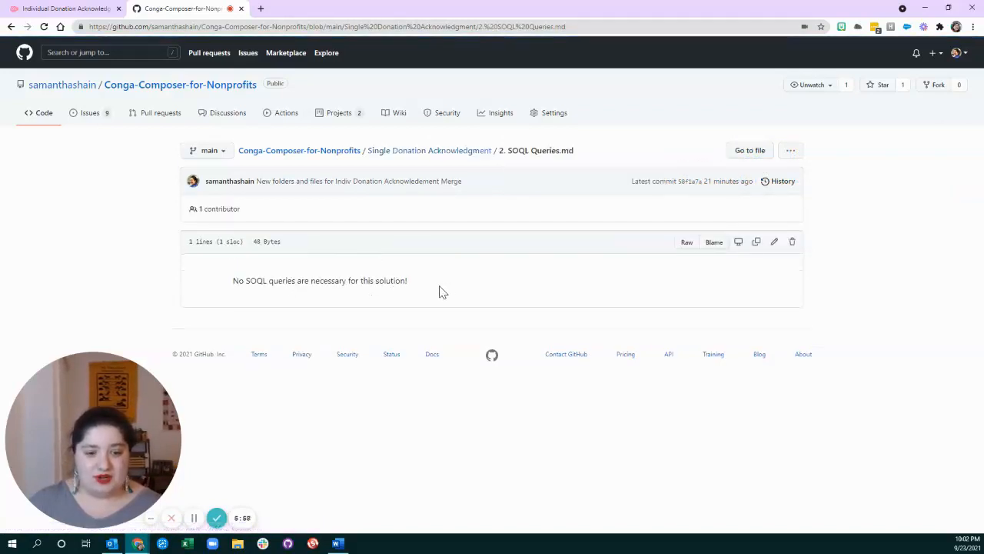
{"action": "left_click", "coordinate": [431, 151]}
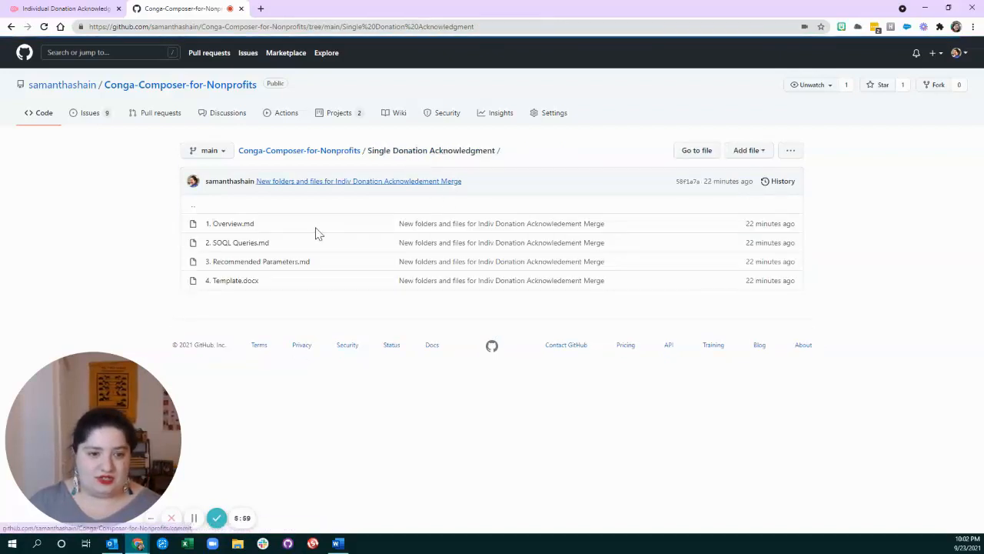
{"action": "left_click", "coordinate": [260, 262]}
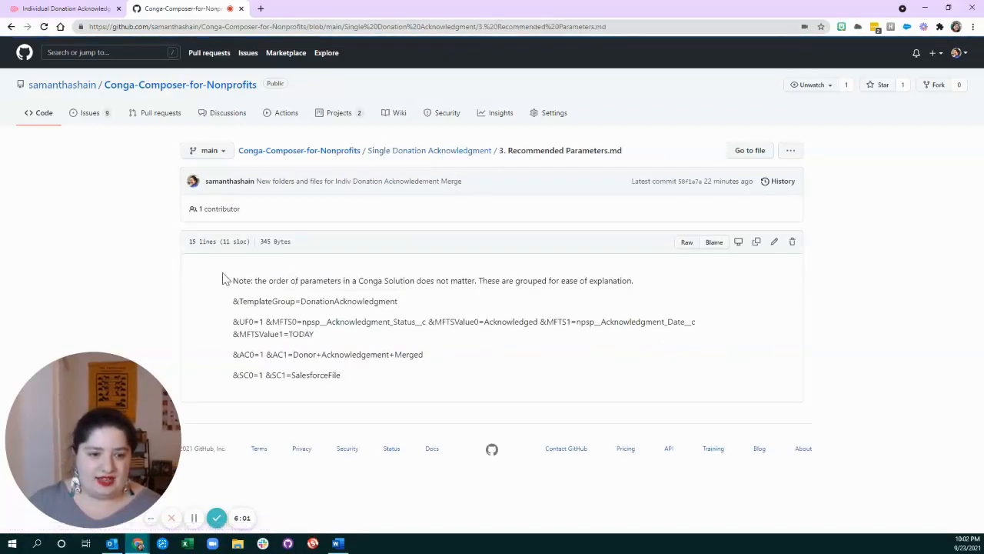
{"action": "mouse_move", "coordinate": [369, 387]}
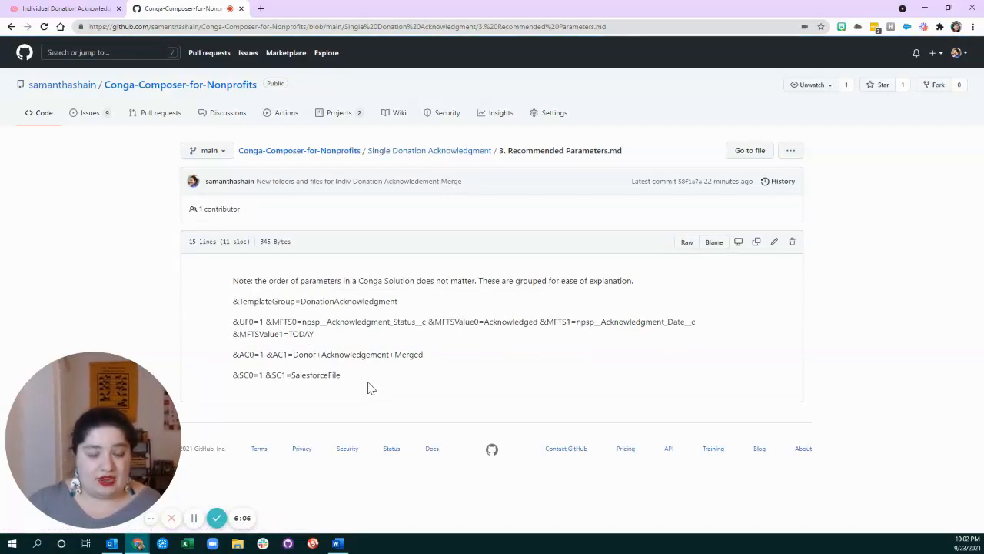
{"action": "mouse_move", "coordinate": [428, 292]}
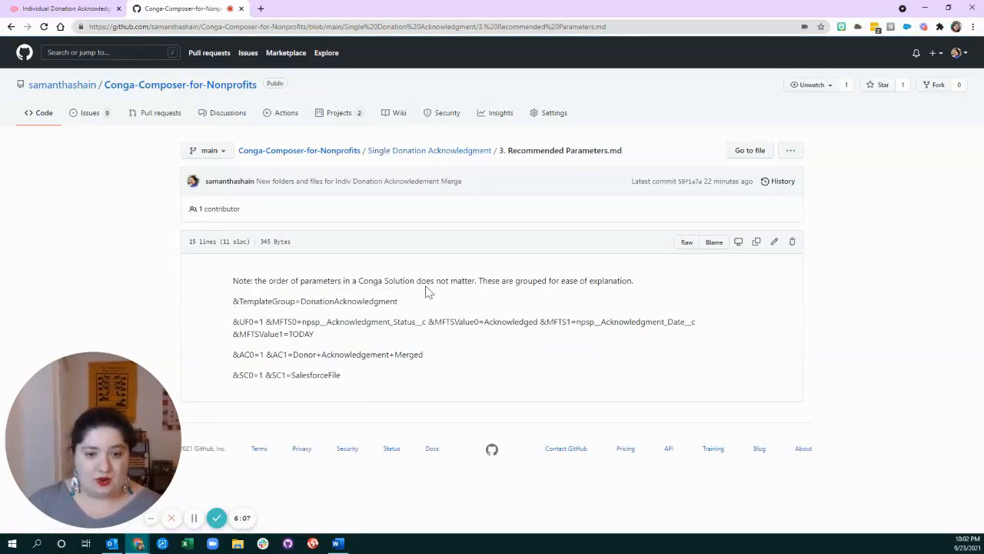
{"action": "left_click", "coordinate": [431, 150]}
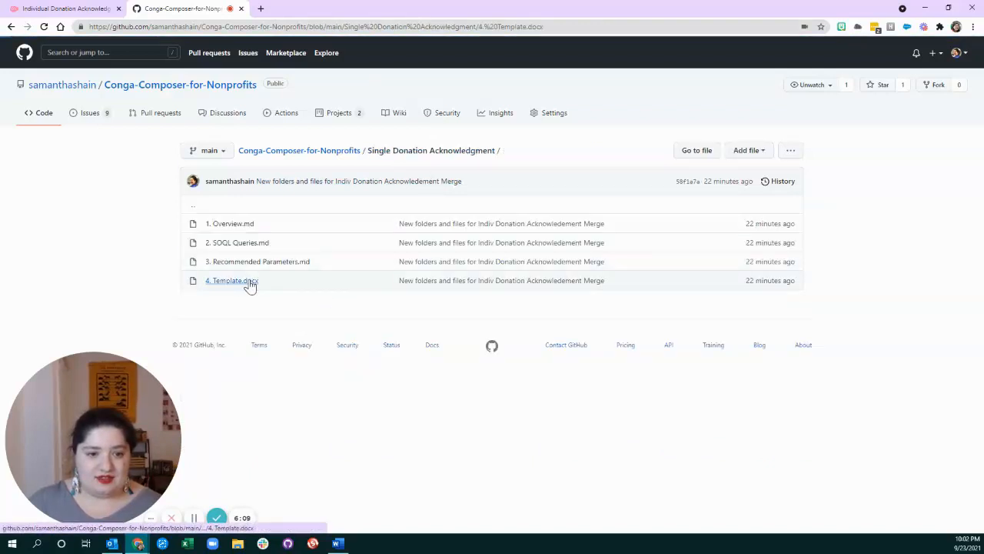
Download 4. Template.docx and open it in Word
{"action": "left_click", "coordinate": [231, 280]}
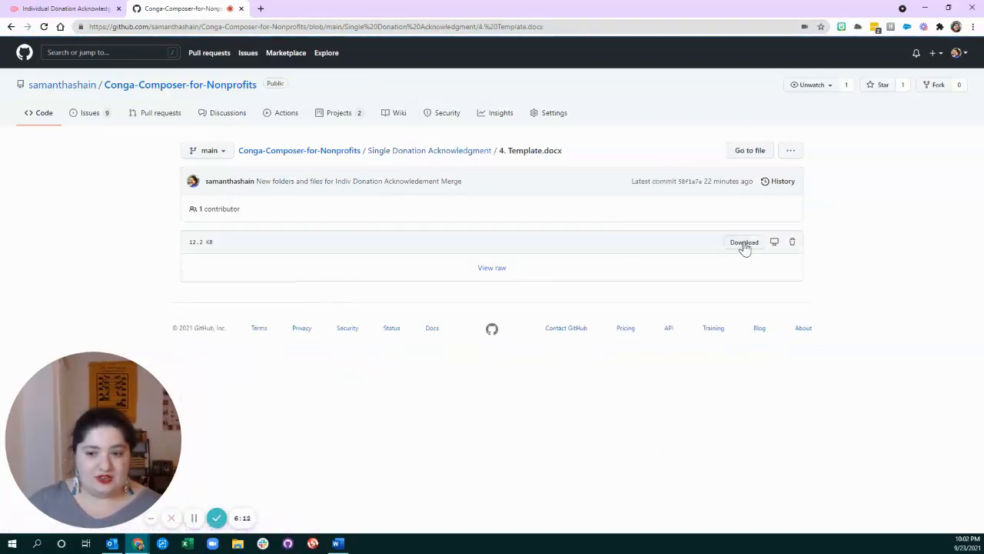
{"action": "left_click", "coordinate": [744, 242]}
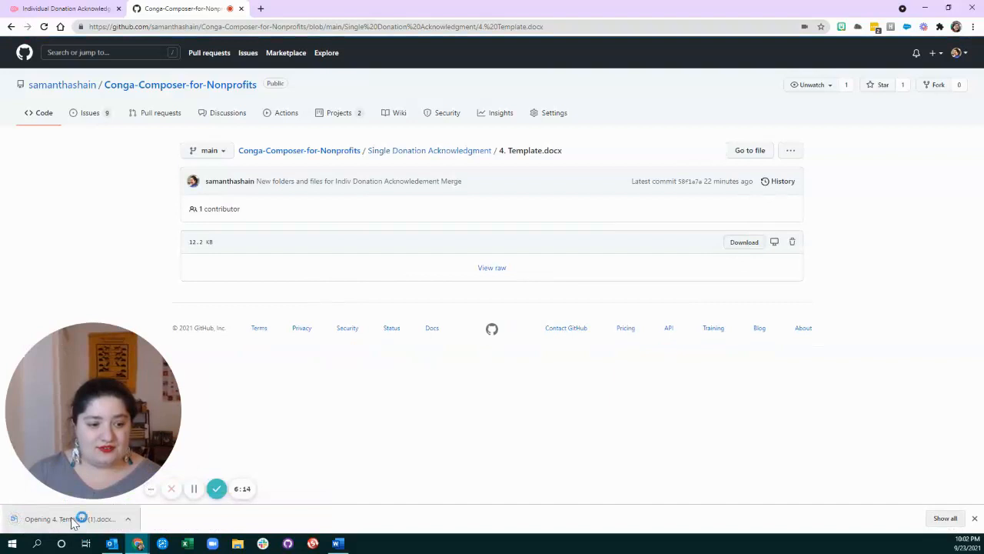
{"action": "left_click", "coordinate": [69, 518]}
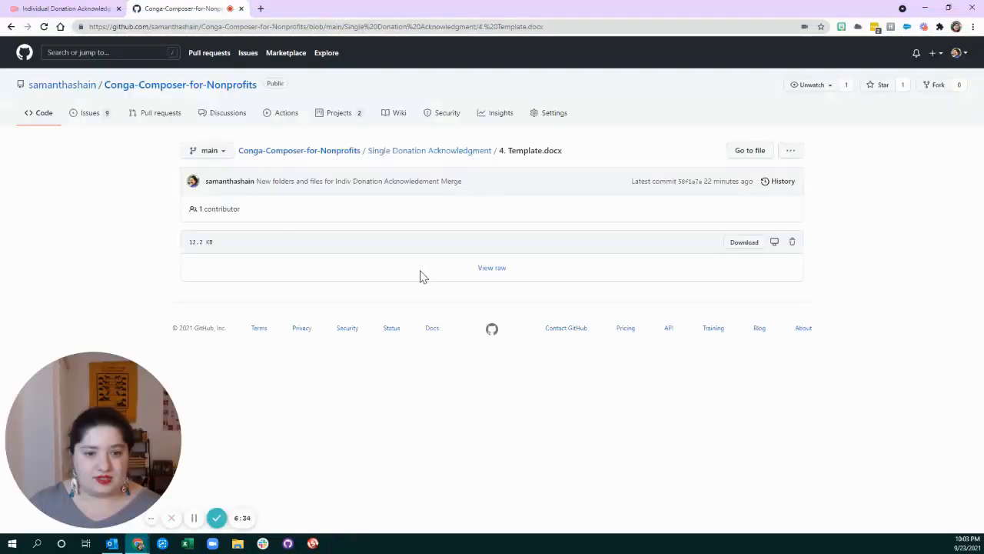
{"action": "mouse_move", "coordinate": [363, 298]}
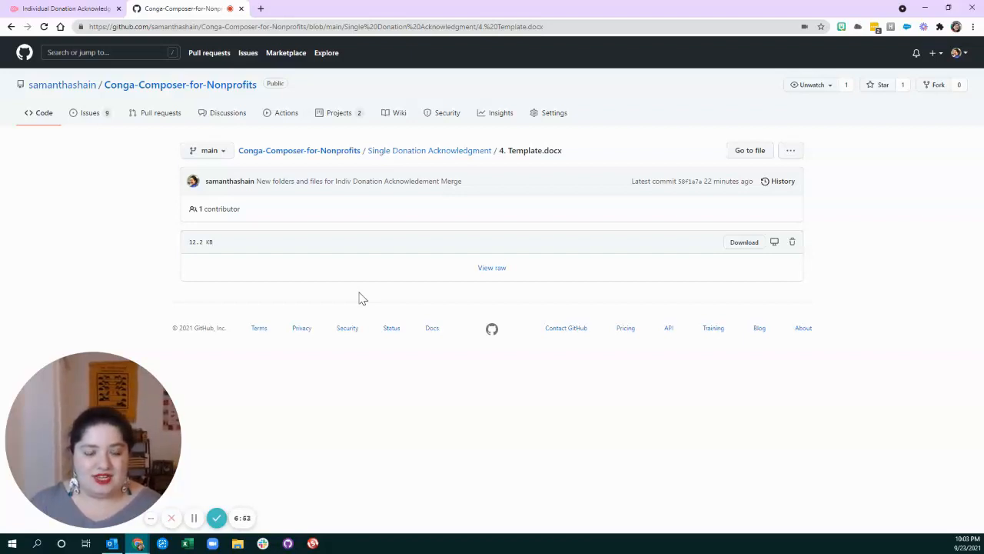
{"action": "mouse_move", "coordinate": [421, 430]}
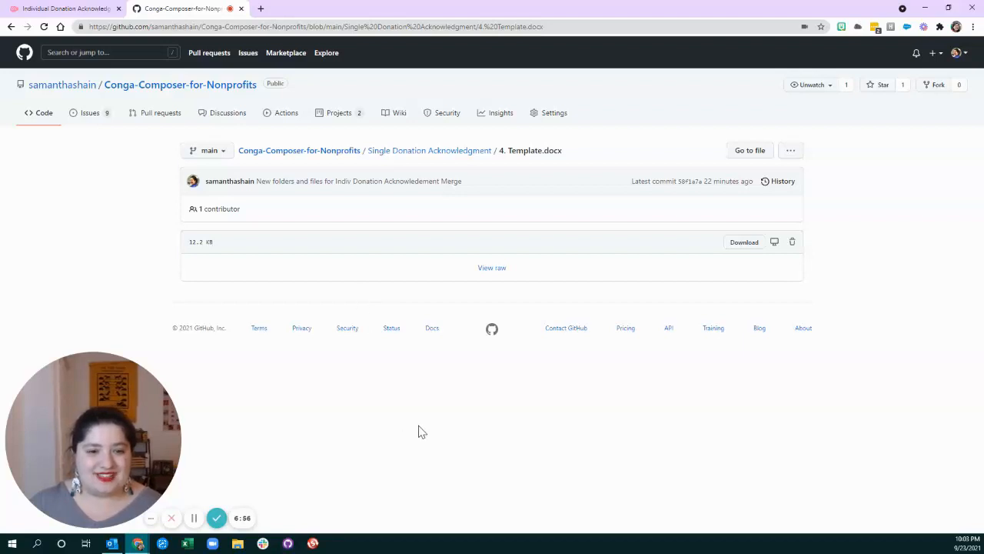